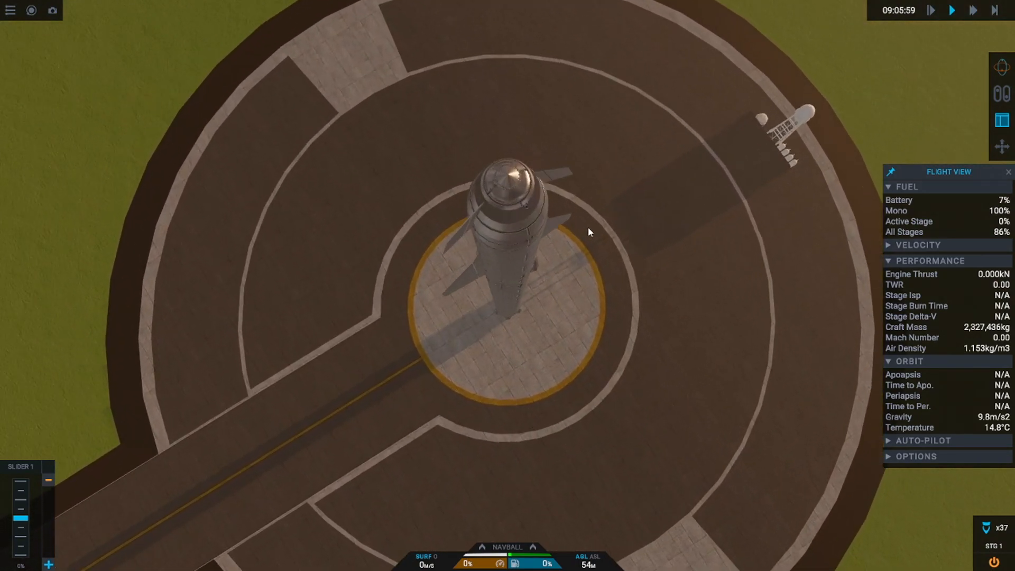
# Scroll the camera to a side view of the Starship on the launch pad.
pyautogui.scroll(3)
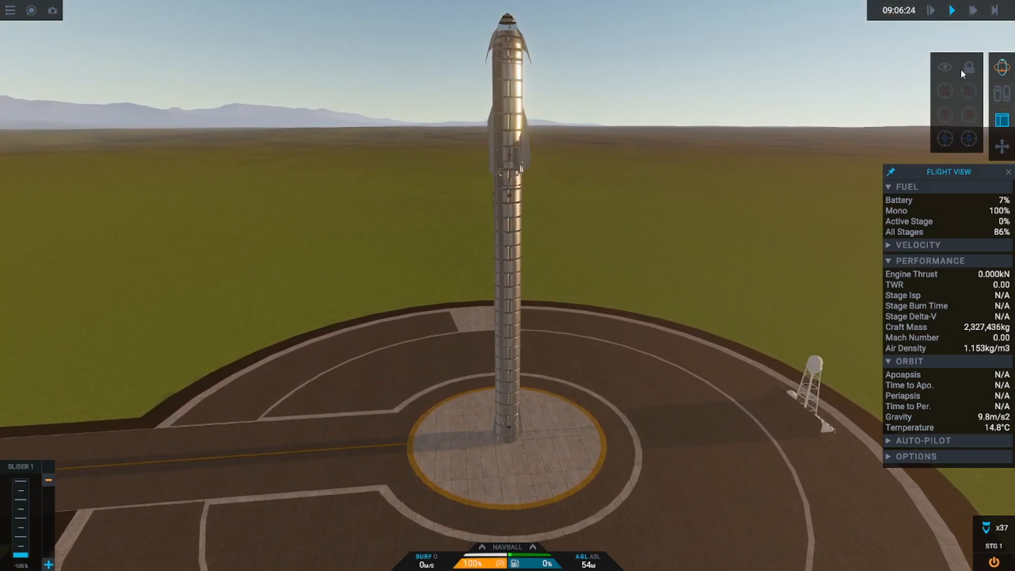
# Launch the Starship off the pad under full thrust.
pyautogui.click(970, 67)
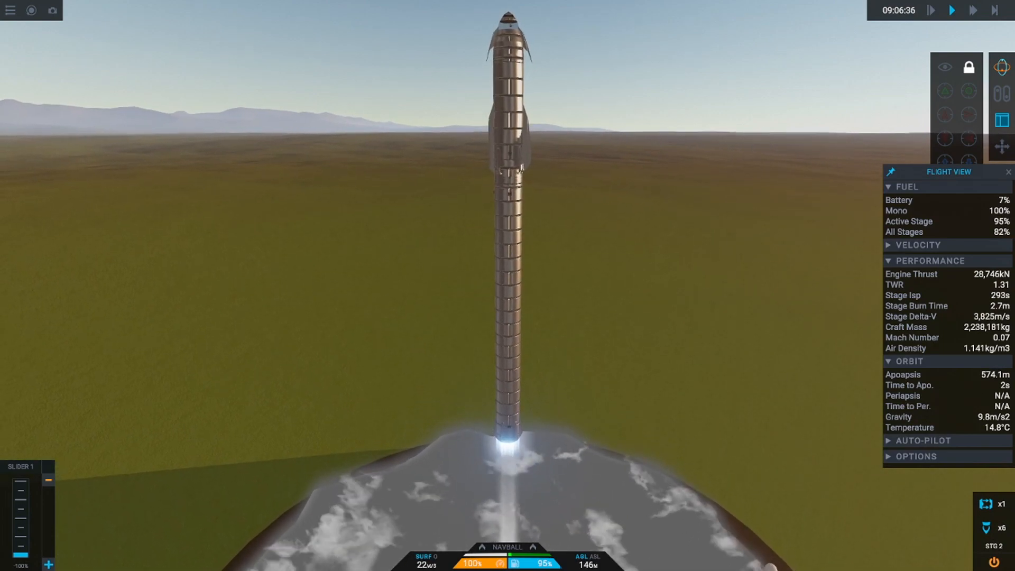
pyautogui.moveTo(686, 278)
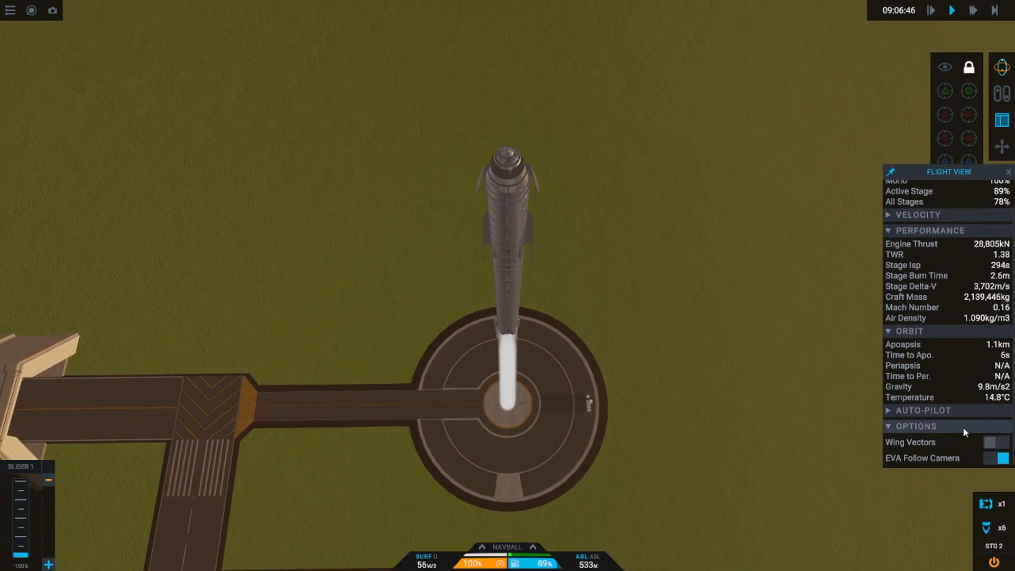
# Toggle the wing force vectors and lock heading to velocity prograde during the gravity turn.
pyautogui.click(1003, 441)
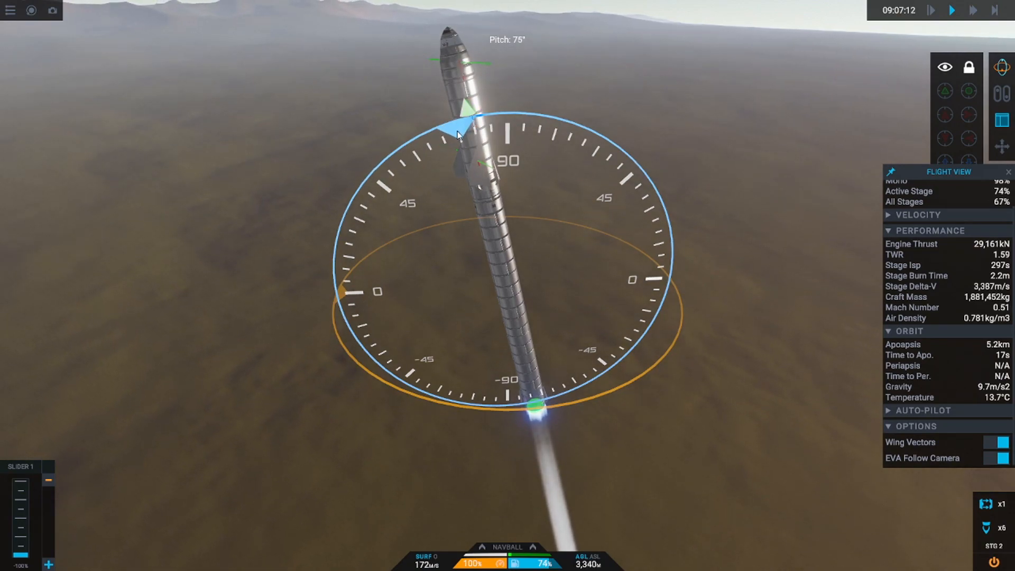
pyautogui.moveTo(944, 91)
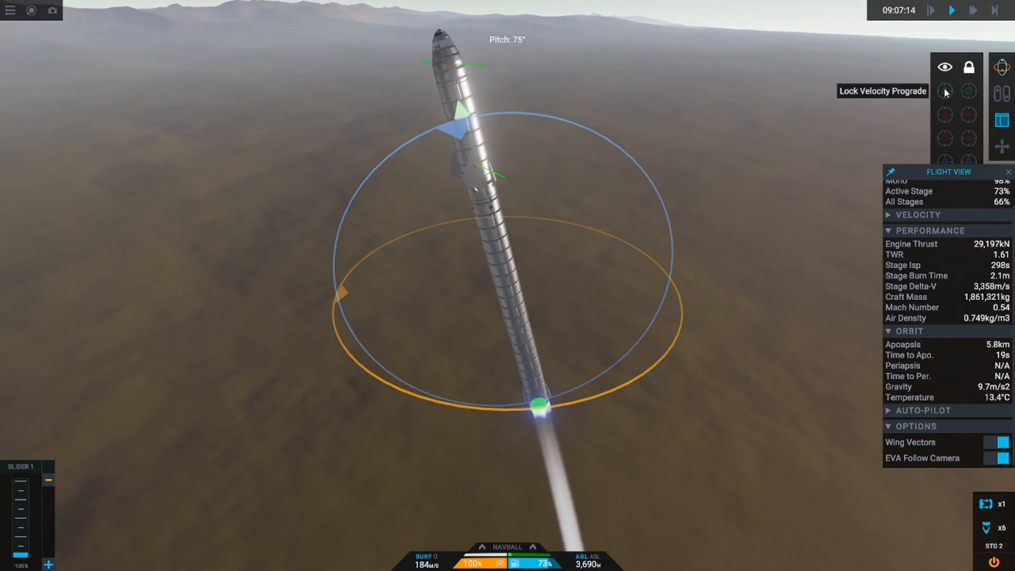
pyautogui.click(943, 91)
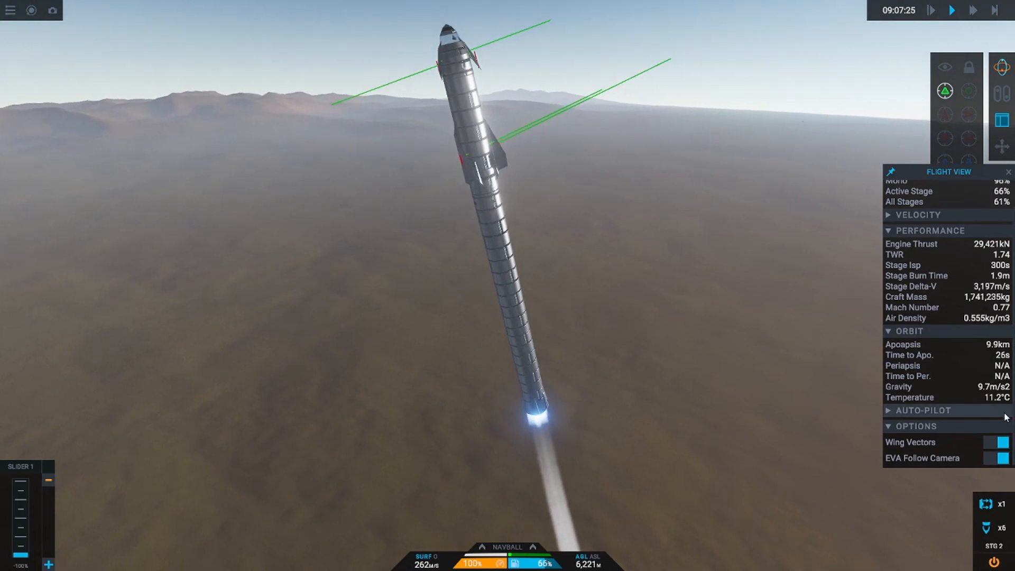
pyautogui.click(1002, 442)
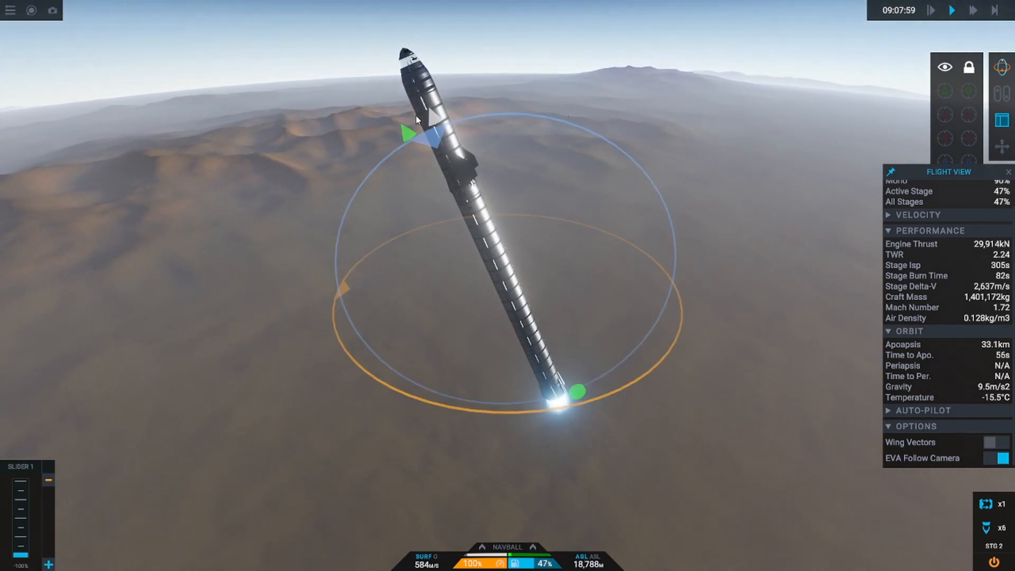
# Toggle Lock Velocity Prograde off and back on while climbing toward a 99.6 km apoapsis.
pyautogui.click(944, 90)
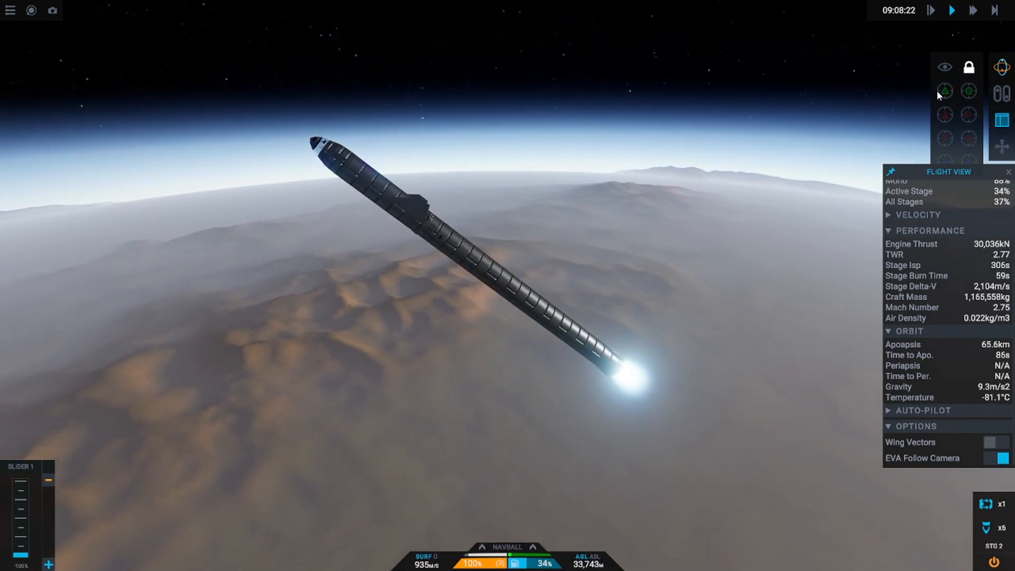
pyautogui.moveTo(944, 92)
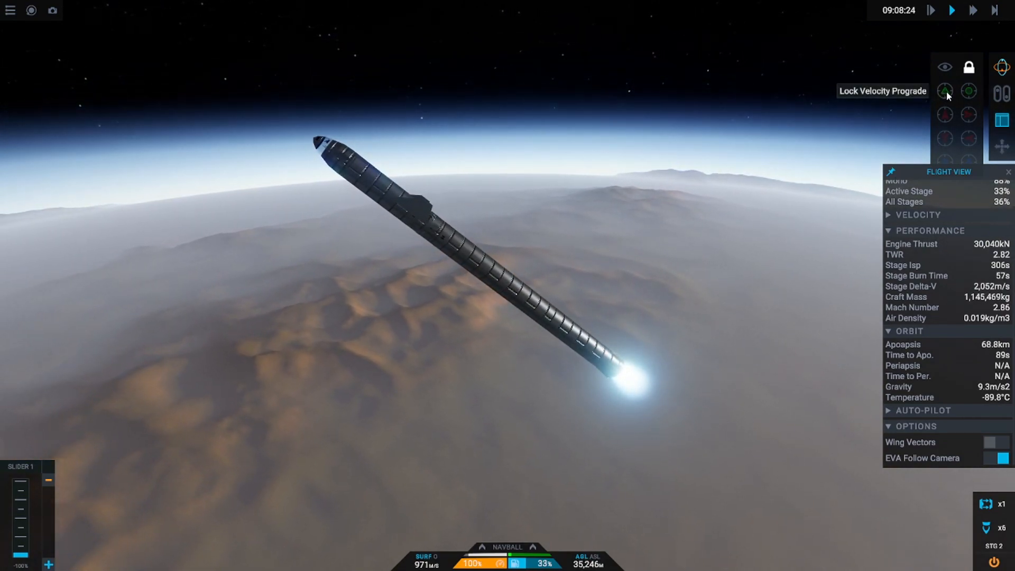
pyautogui.click(944, 91)
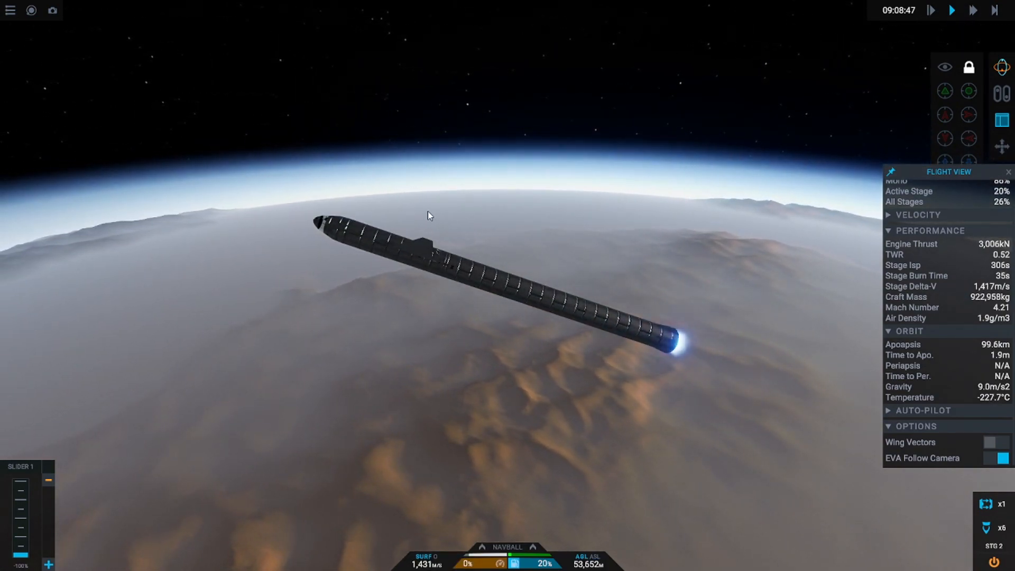
# Quick-save the flight and close the Flight Menu to resume.
pyautogui.click(35, 142)
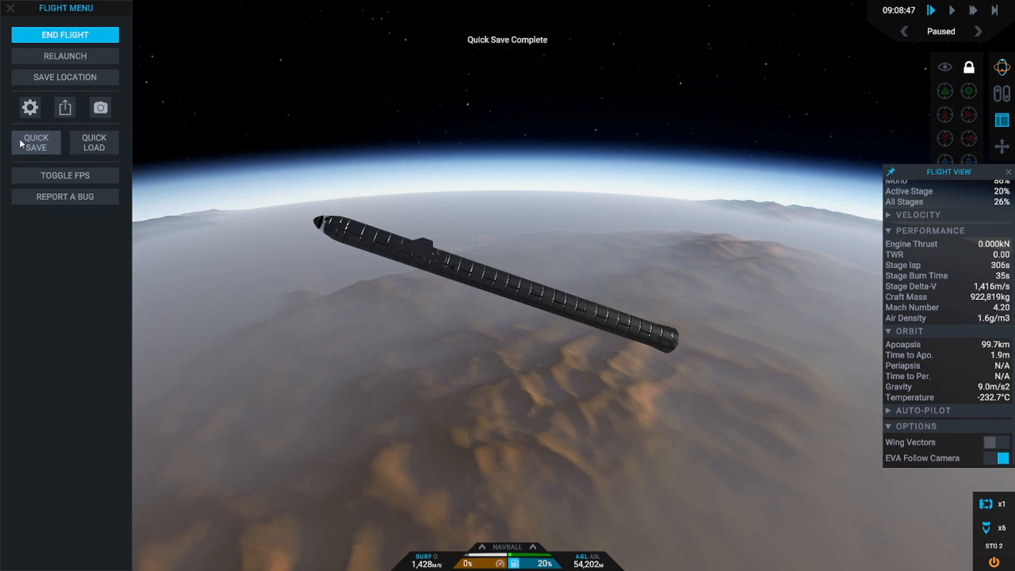
pyautogui.click(11, 8)
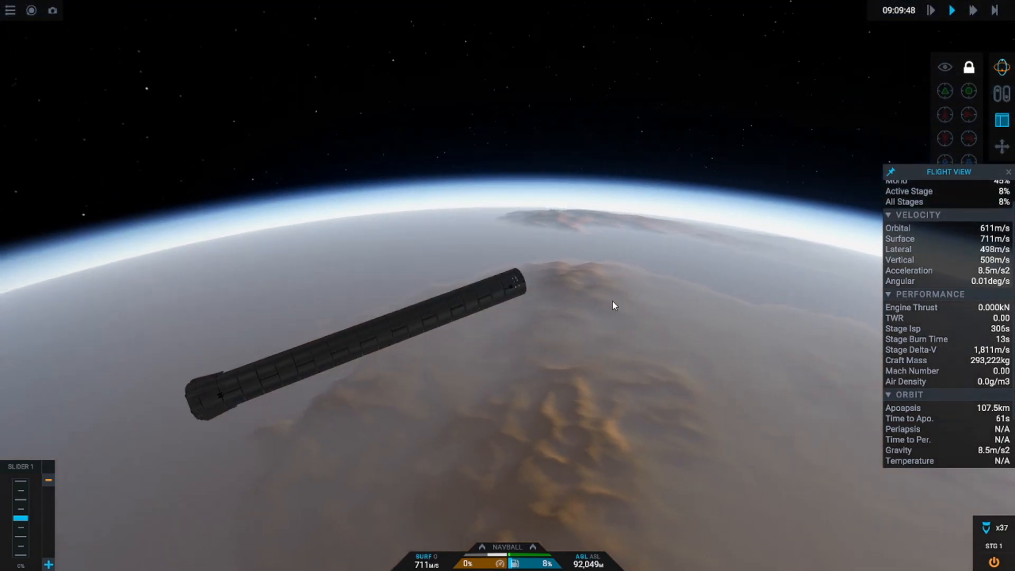
# Fly the booster's descent and landing burn to a motionless touchdown beside the pad.
pyautogui.click(968, 90)
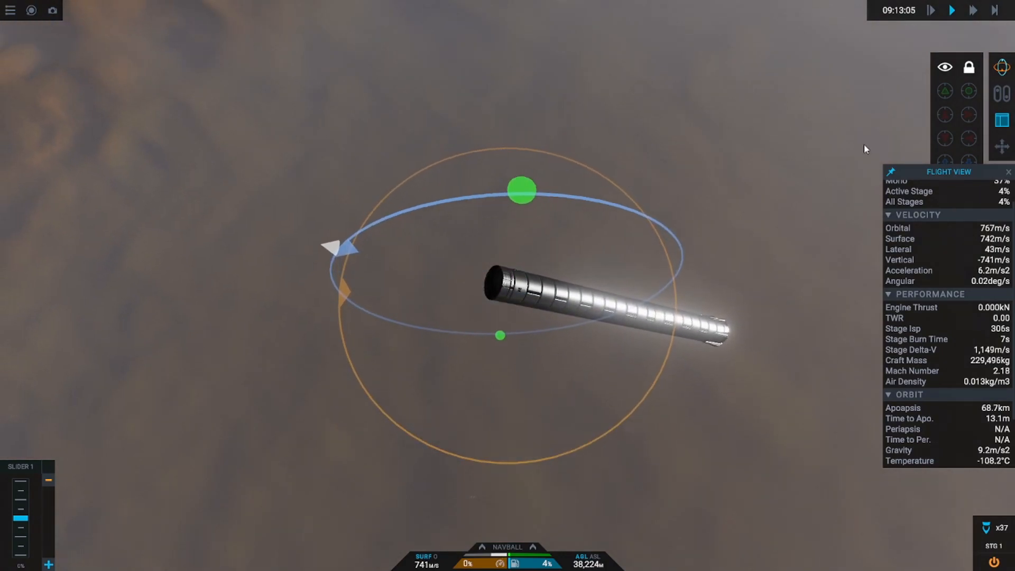
pyautogui.click(968, 91)
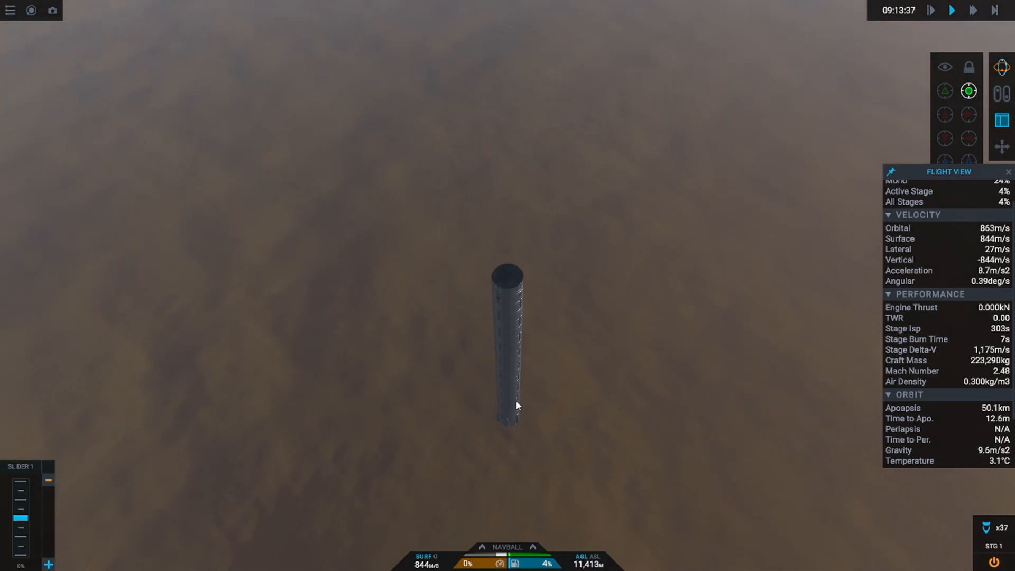
pyautogui.click(507, 342)
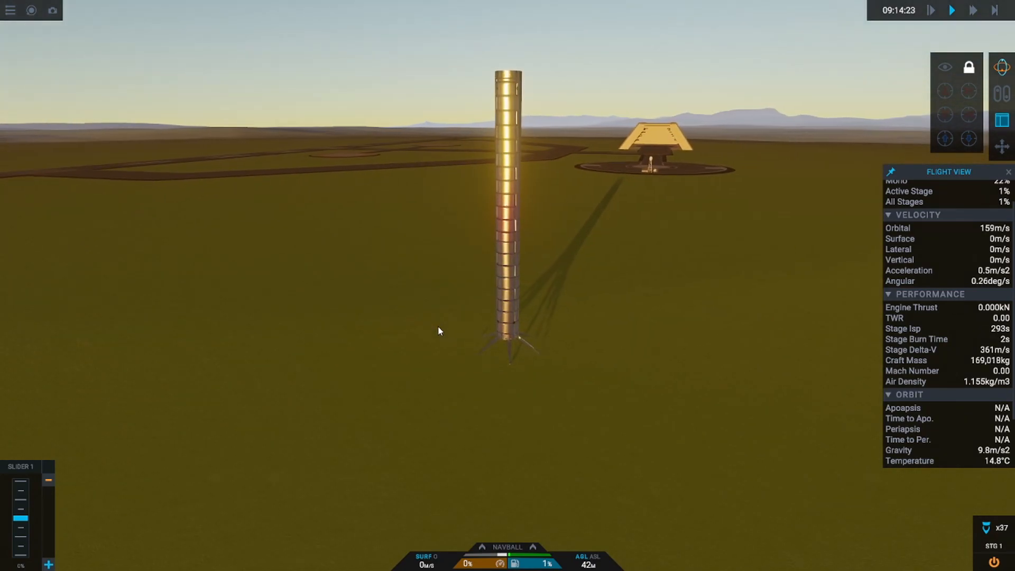
# Target Starship MK3 in Map View and restore the flight from the last quick save.
pyautogui.click(52, 10)
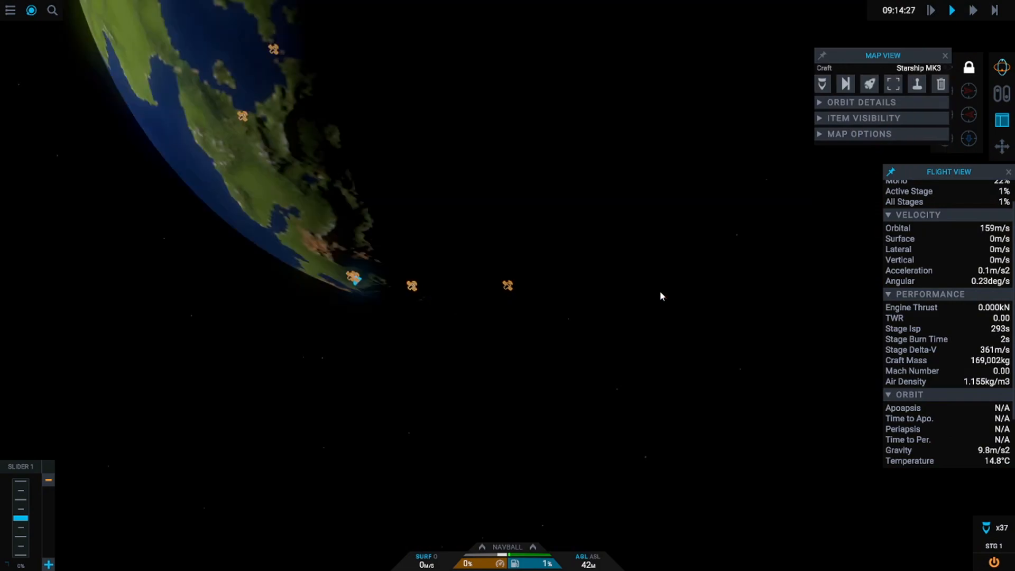
pyautogui.click(507, 285)
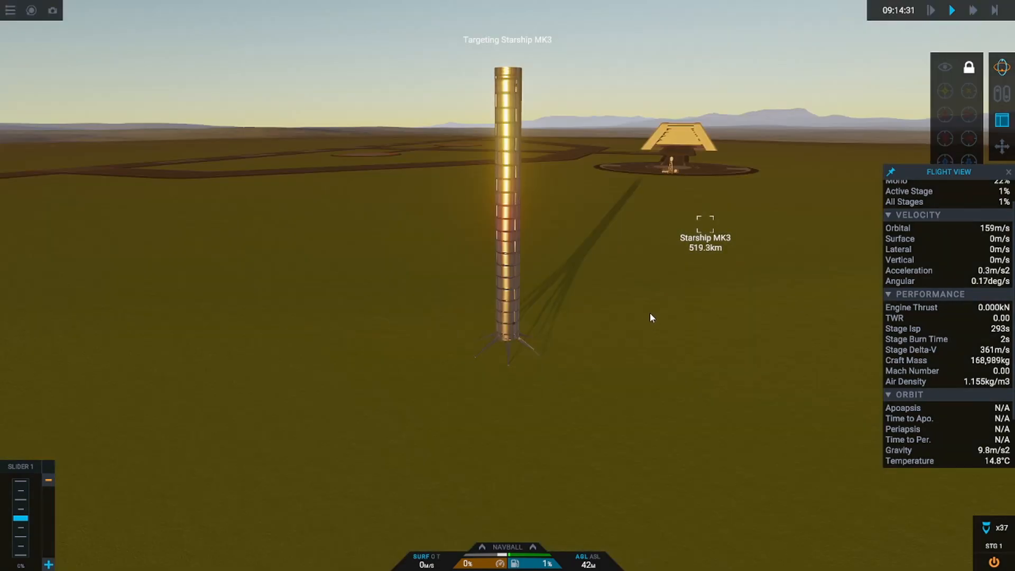
pyautogui.click(93, 142)
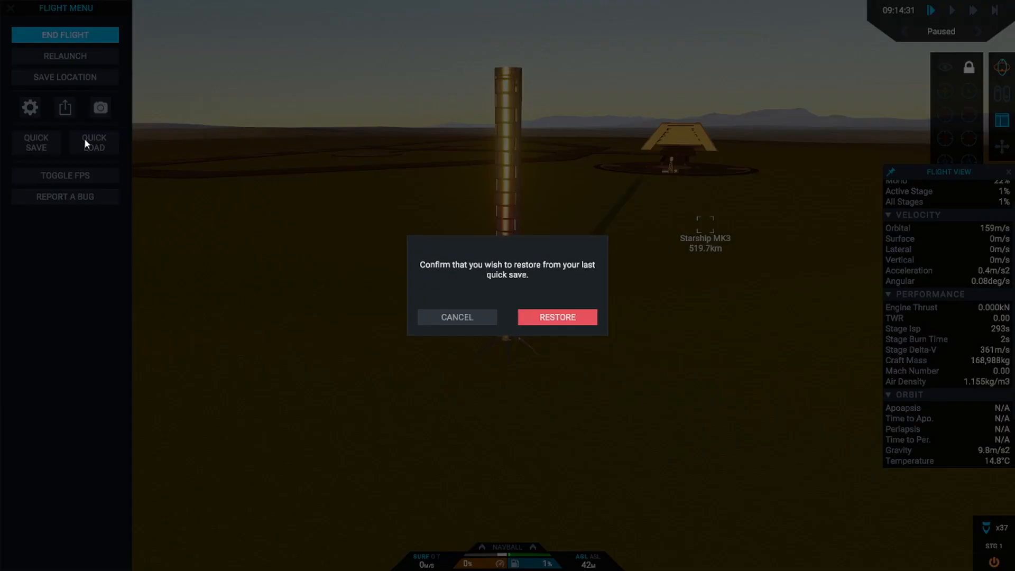
pyautogui.click(555, 317)
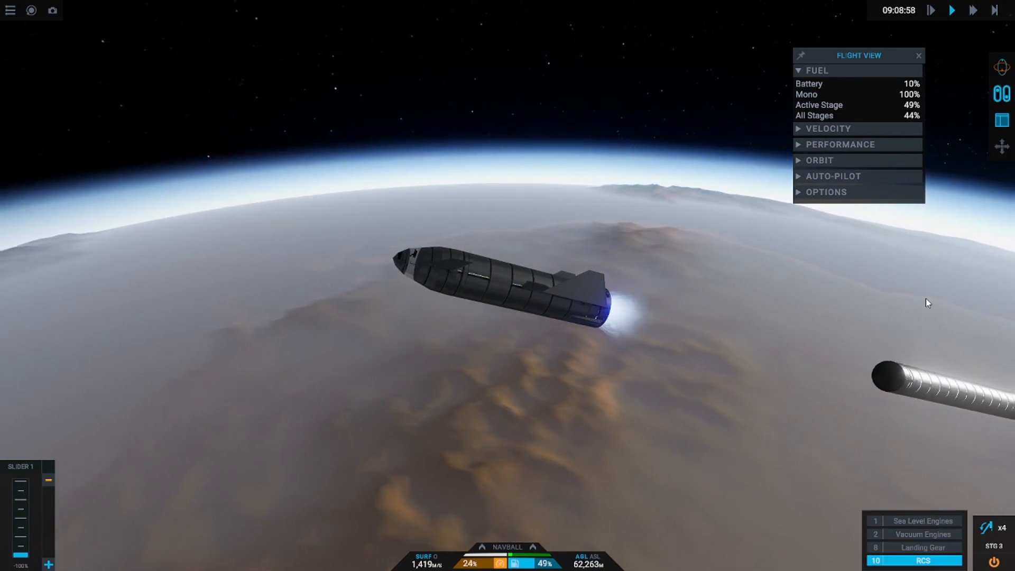
# Fire the vacuum engines and show the Performance and Orbit readouts.
pyautogui.click(920, 533)
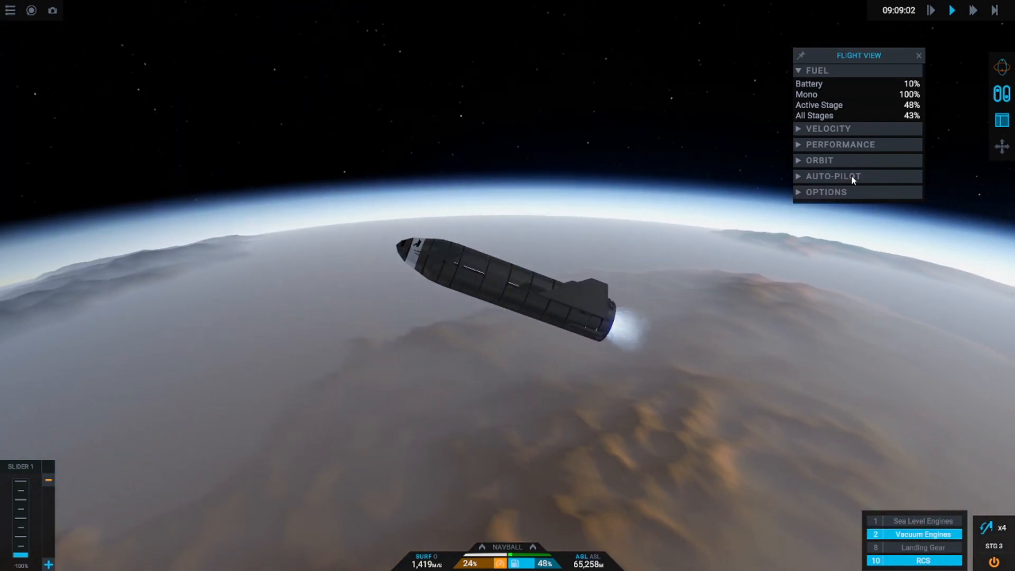
pyautogui.click(841, 144)
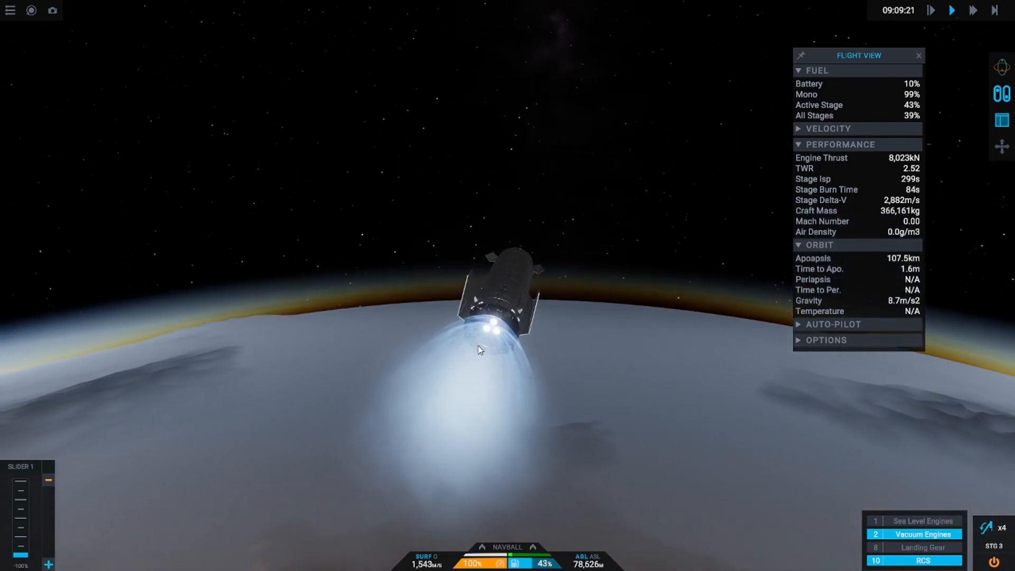
pyautogui.moveTo(641, 369)
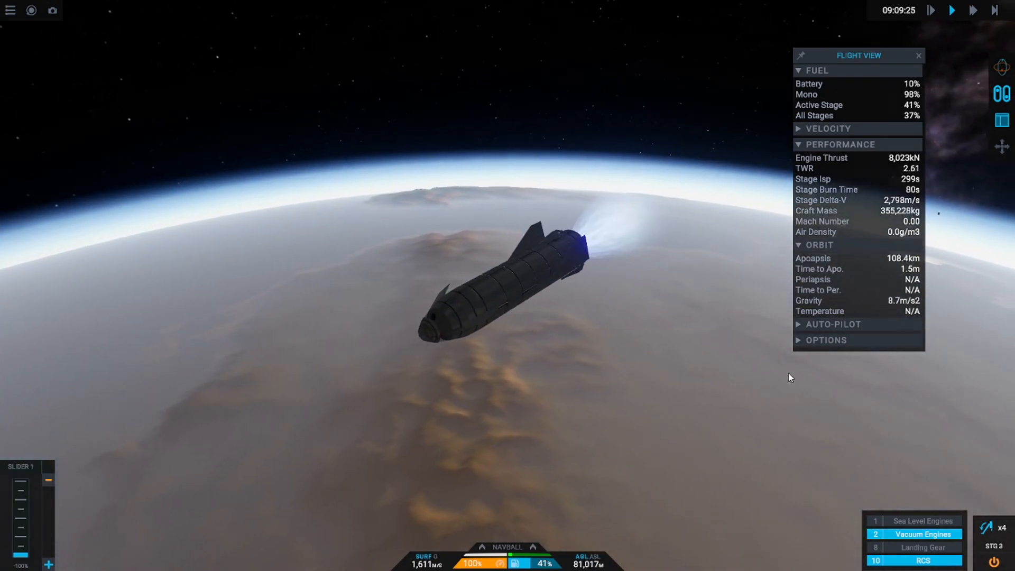
pyautogui.click(31, 9)
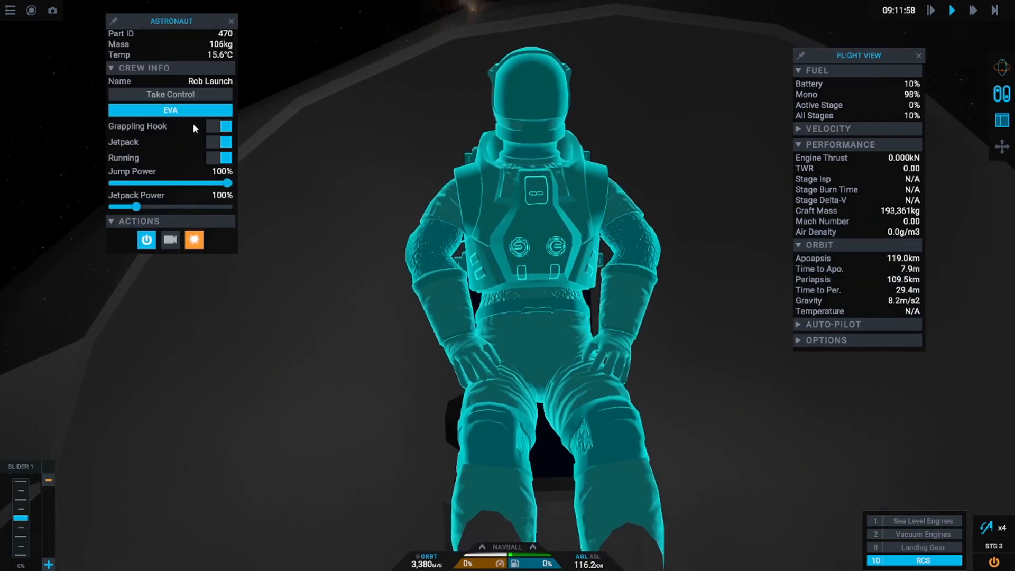
# Take control of the astronaut and look around in first person beside the hull.
pyautogui.click(169, 94)
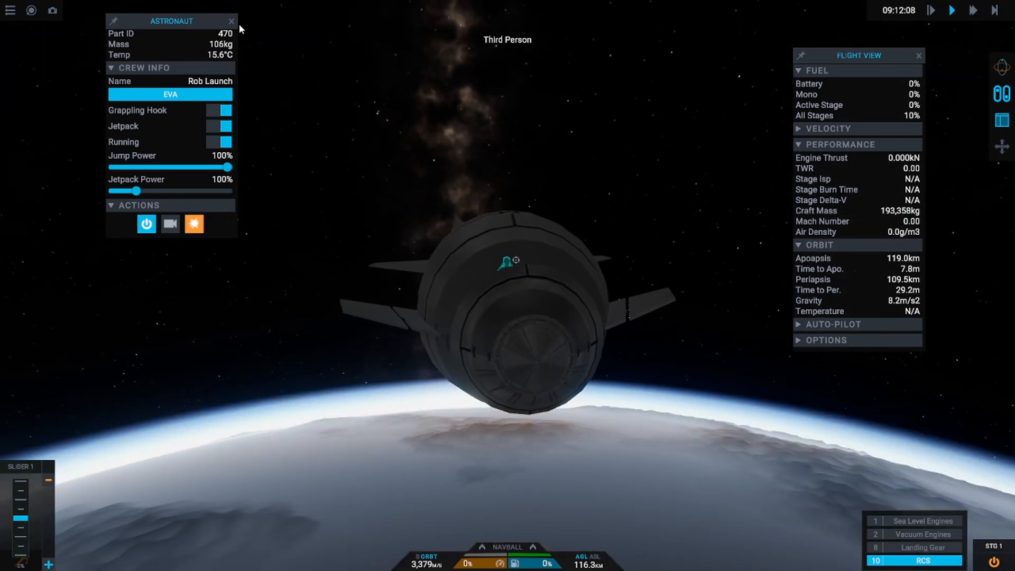
pyautogui.moveTo(172, 20); pyautogui.dragTo(65, 43)
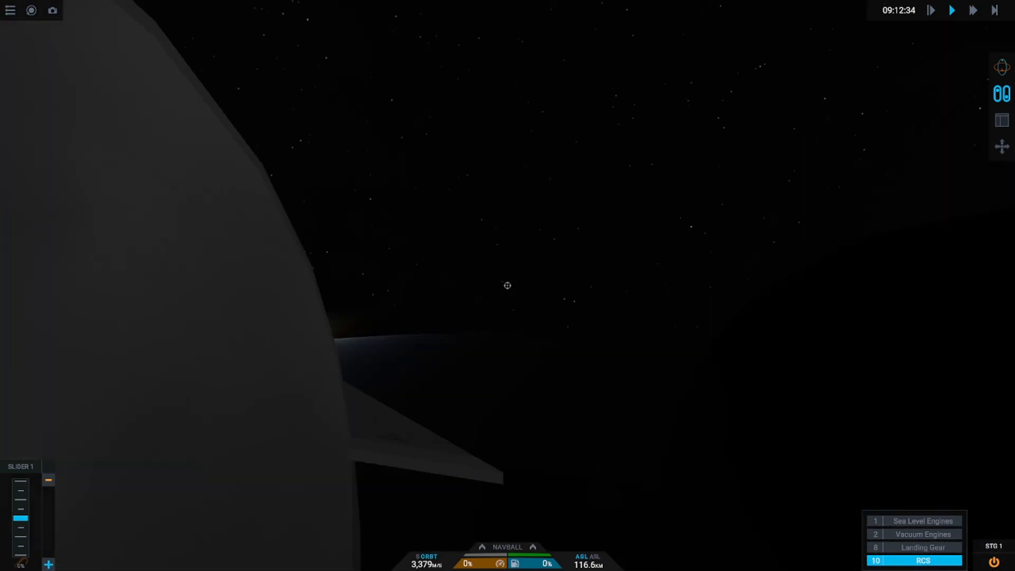
# Return control to Starship MK3, show its flight data readouts and activate the vacuum engines.
pyautogui.click(972, 10)
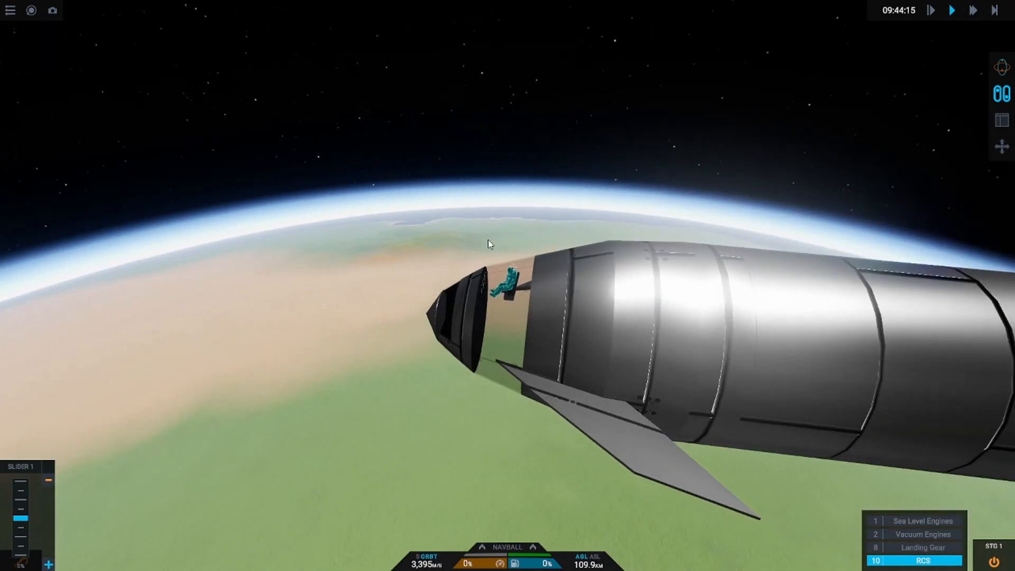
pyautogui.click(1000, 120)
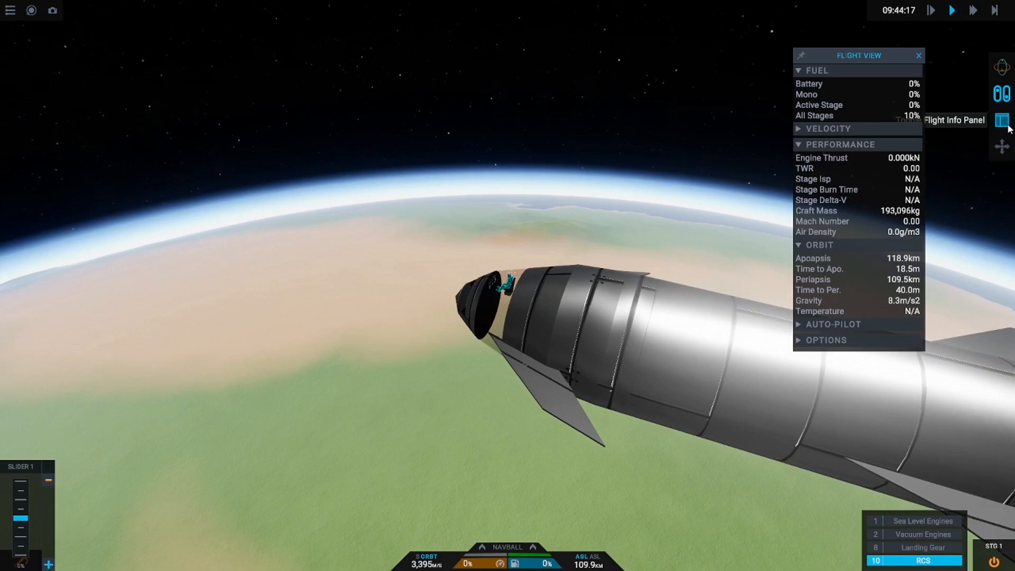
pyautogui.click(1000, 120)
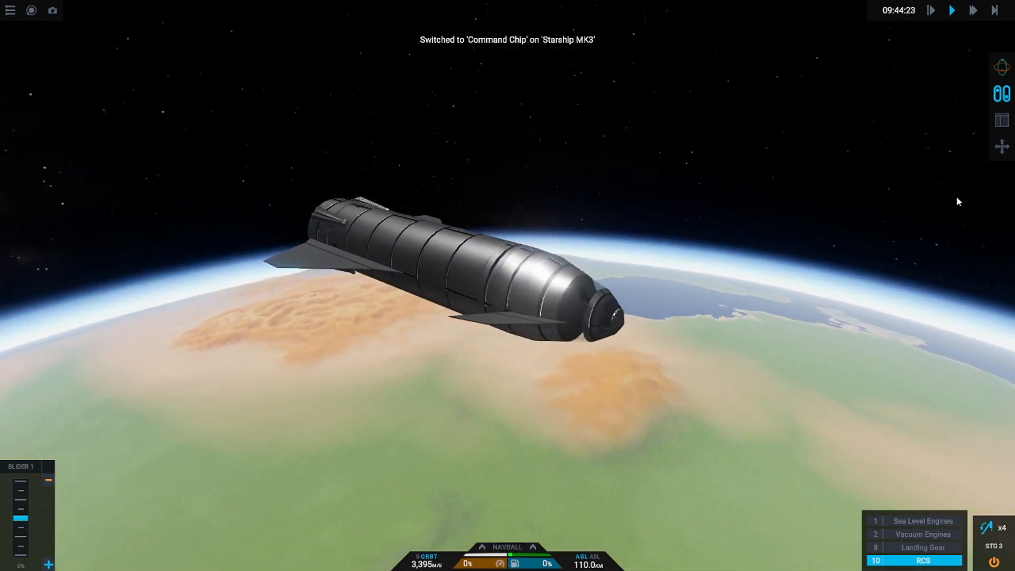
pyautogui.click(1001, 120)
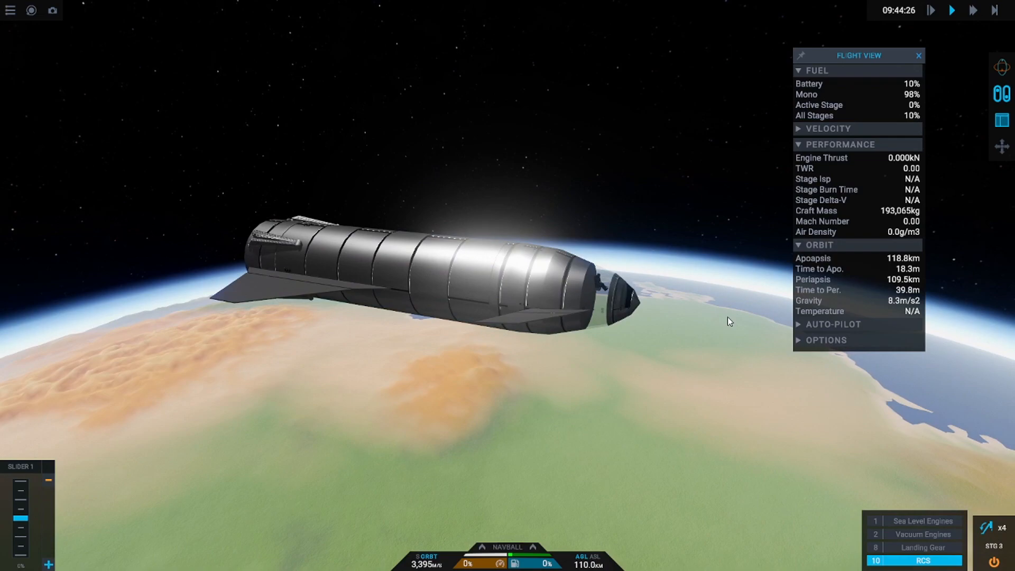
pyautogui.click(913, 534)
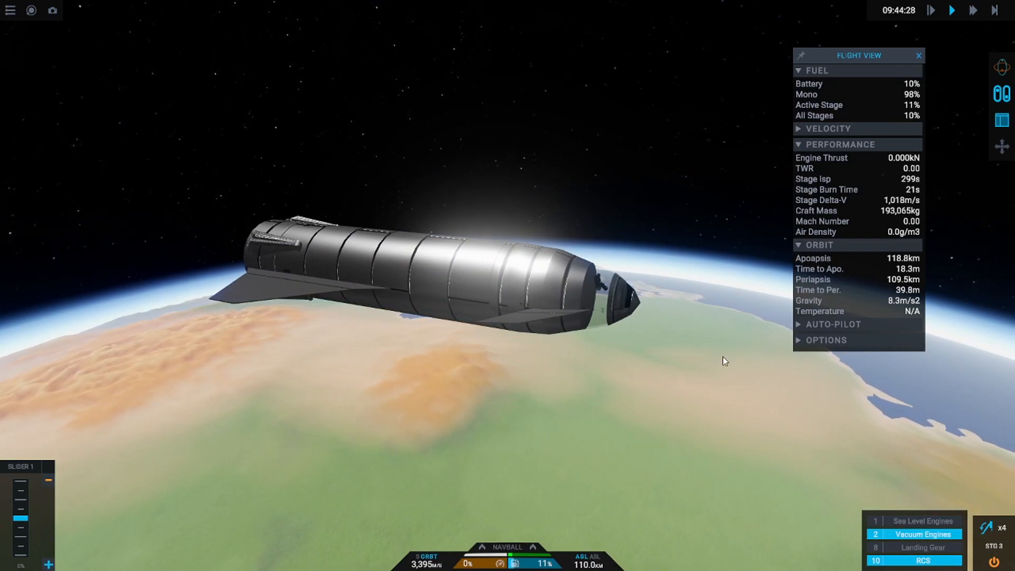
pyautogui.click(922, 521)
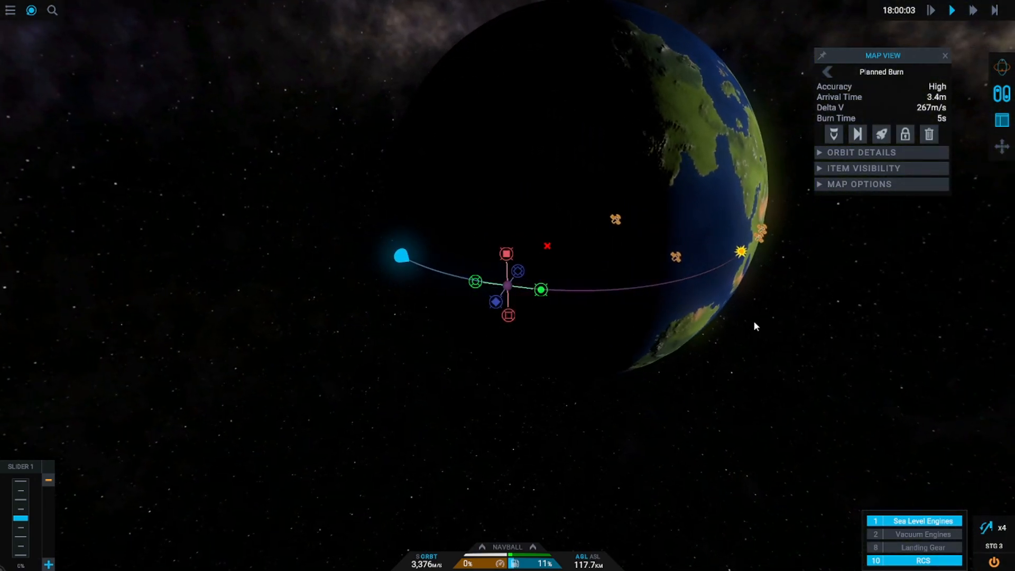
pyautogui.moveTo(704, 364)
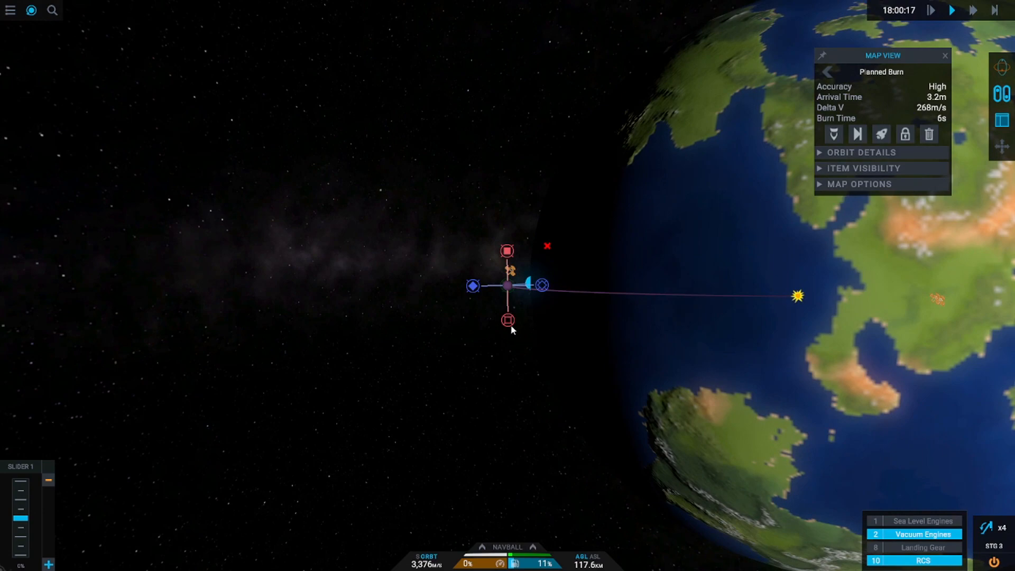
# Drag the maneuver node handle to raise the planned deorbit burn to about 268 m/s.
pyautogui.moveTo(508, 320); pyautogui.dragTo(506, 251)
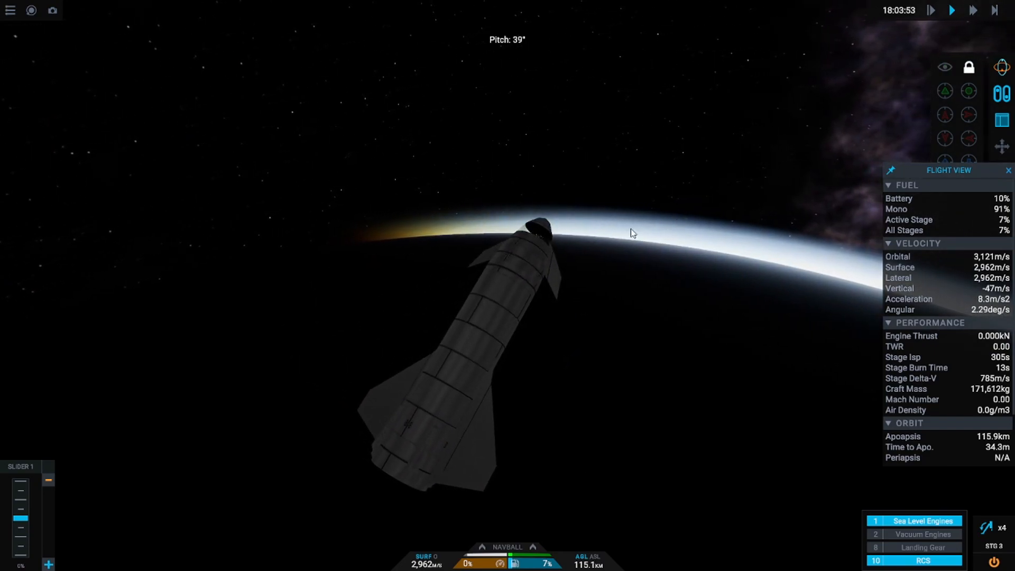
# Return from Map View to the flight view for the deorbit burn.
pyautogui.click(9, 10)
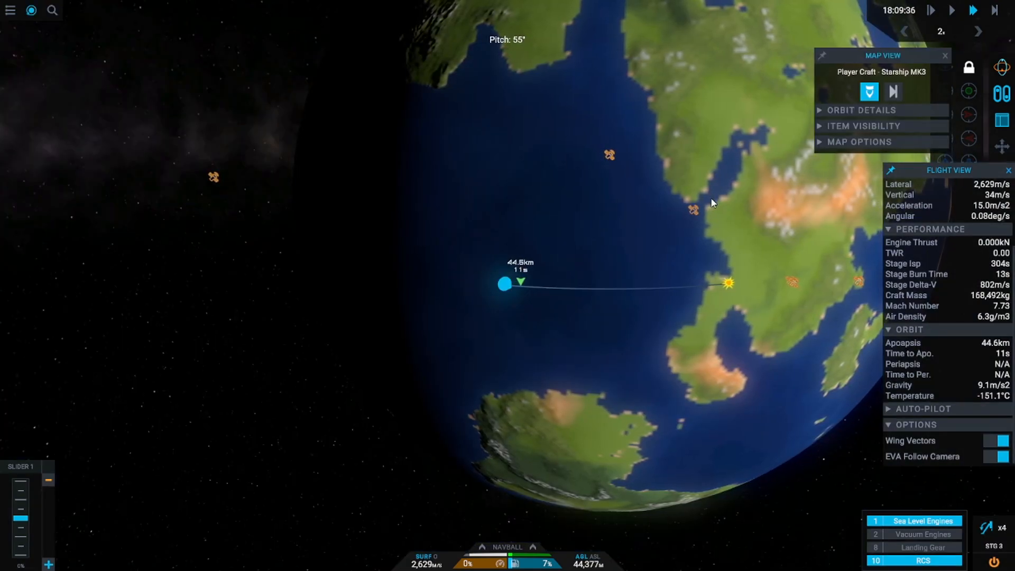
# Check the reentry track over the continent in Map View, then hide Wing Vectors.
pyautogui.click(944, 55)
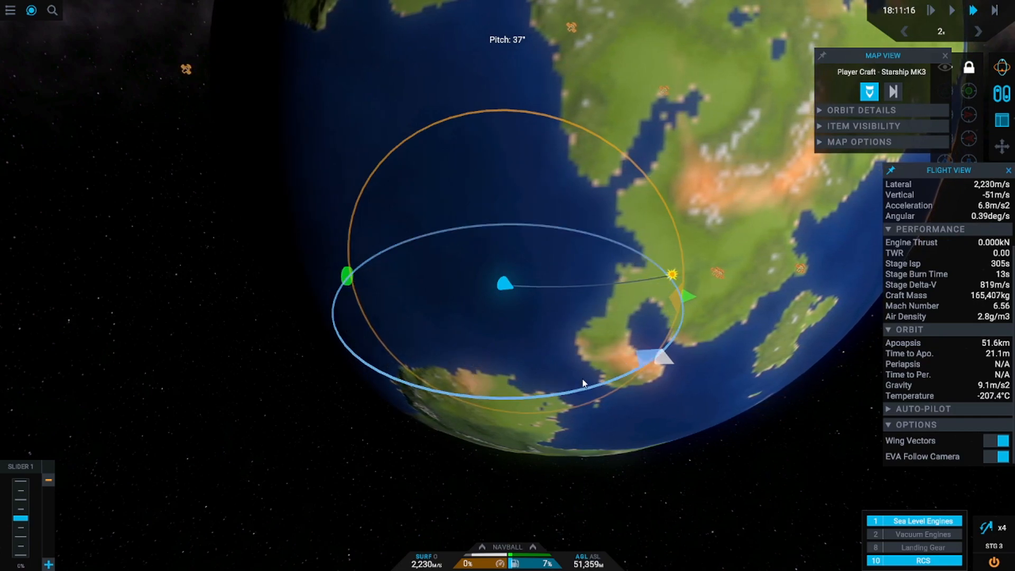
pyautogui.click(944, 55)
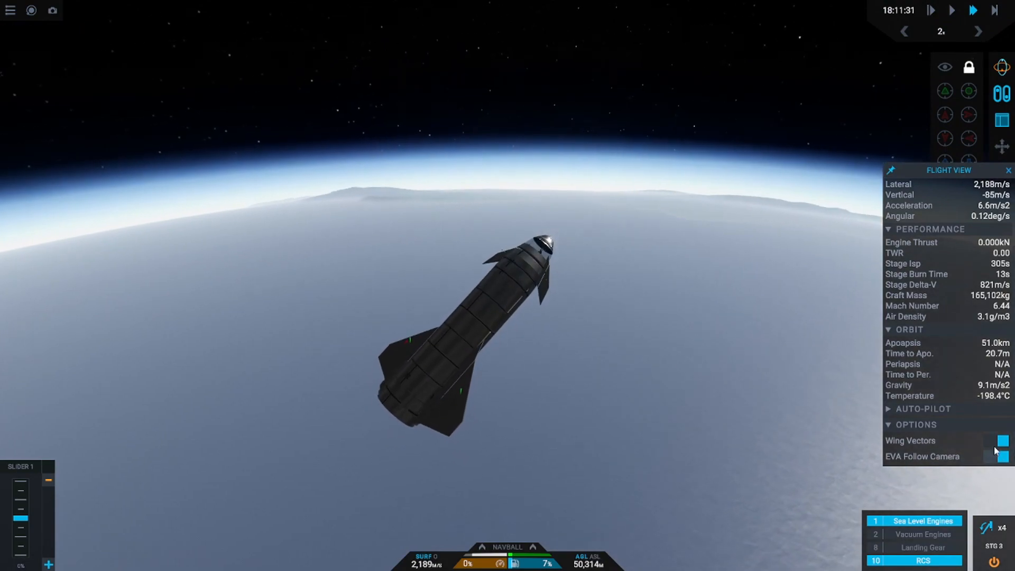
pyautogui.click(30, 10)
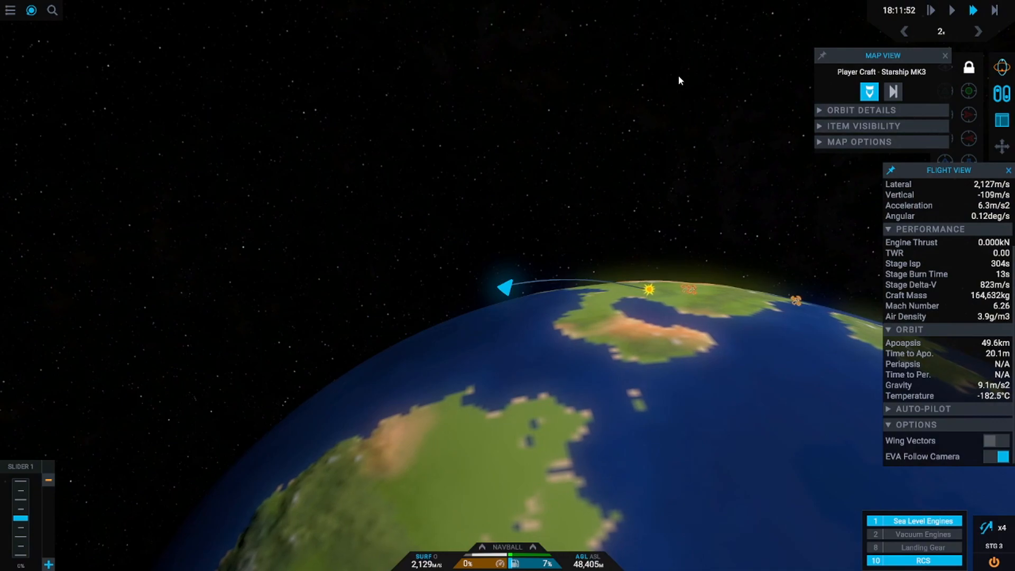
# Switch between Map View and flight view to follow the descent toward the landing site.
pyautogui.click(945, 55)
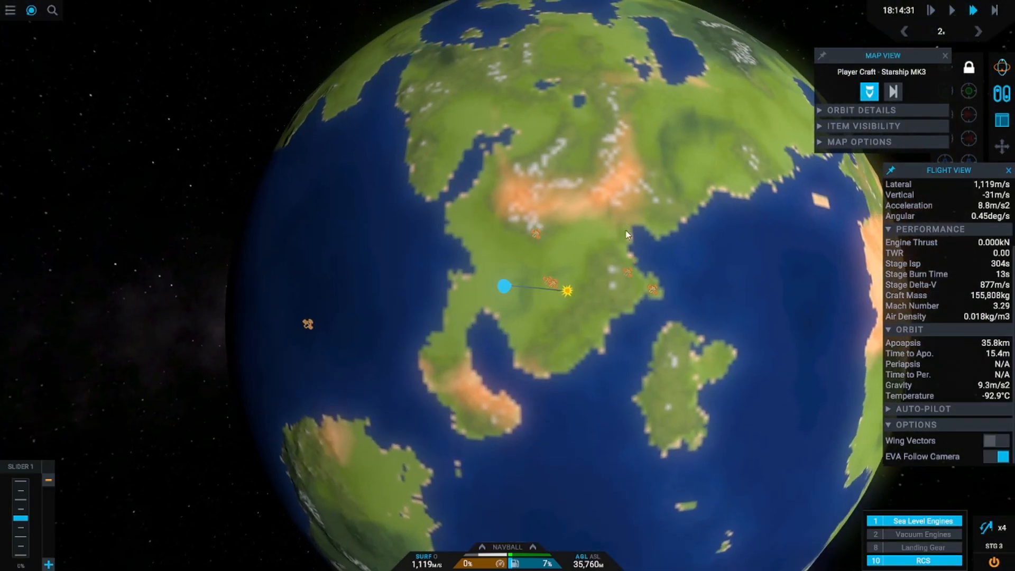
pyautogui.click(949, 56)
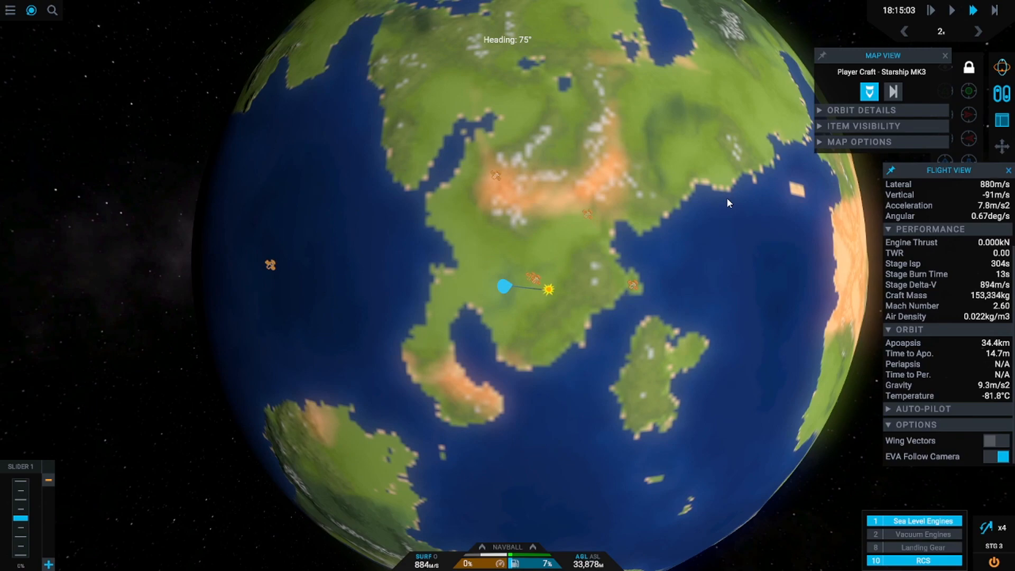
pyautogui.click(945, 55)
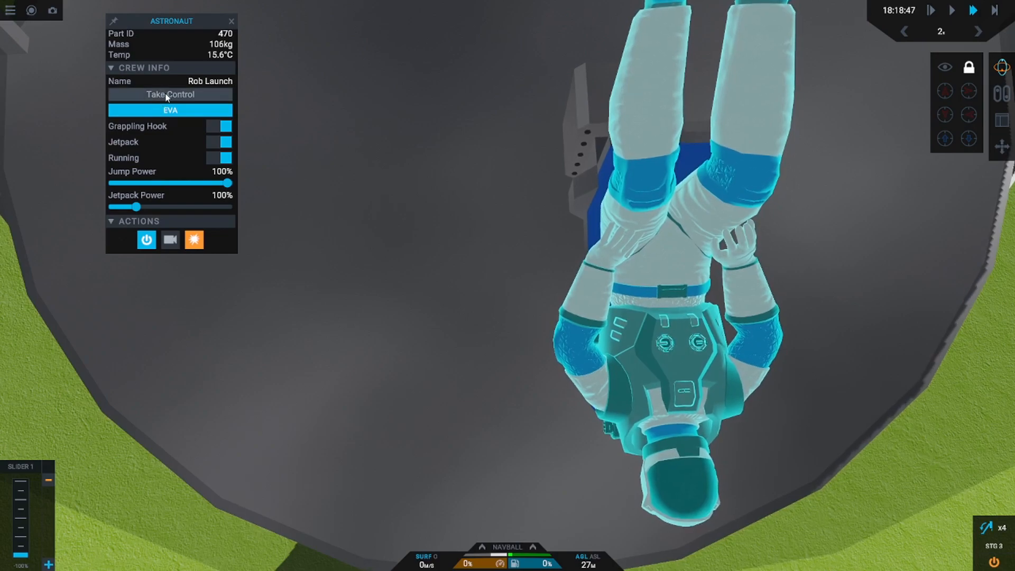
# Take Control of the astronaut from its part panel for a first-person EVA.
pyautogui.click(170, 94)
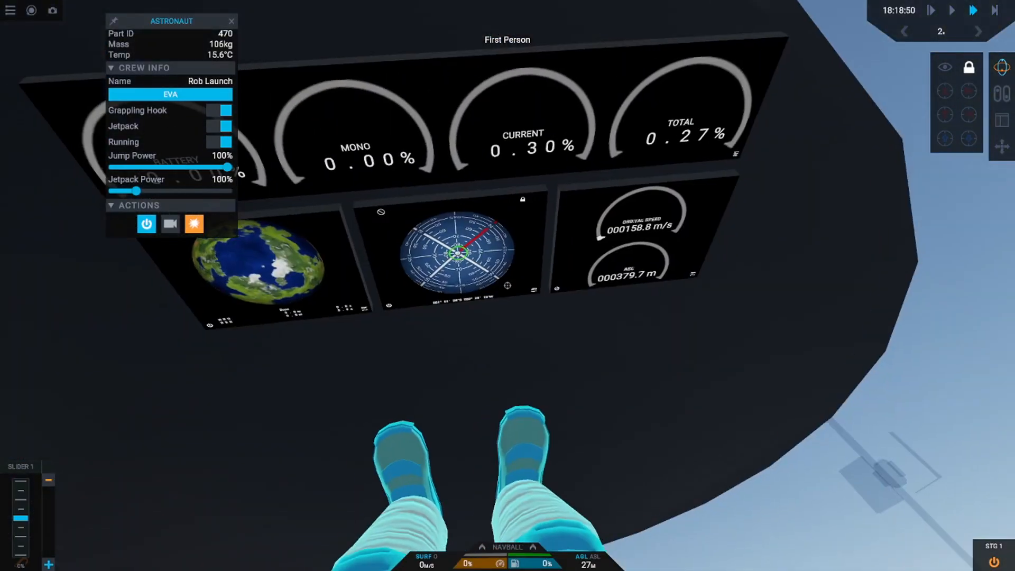